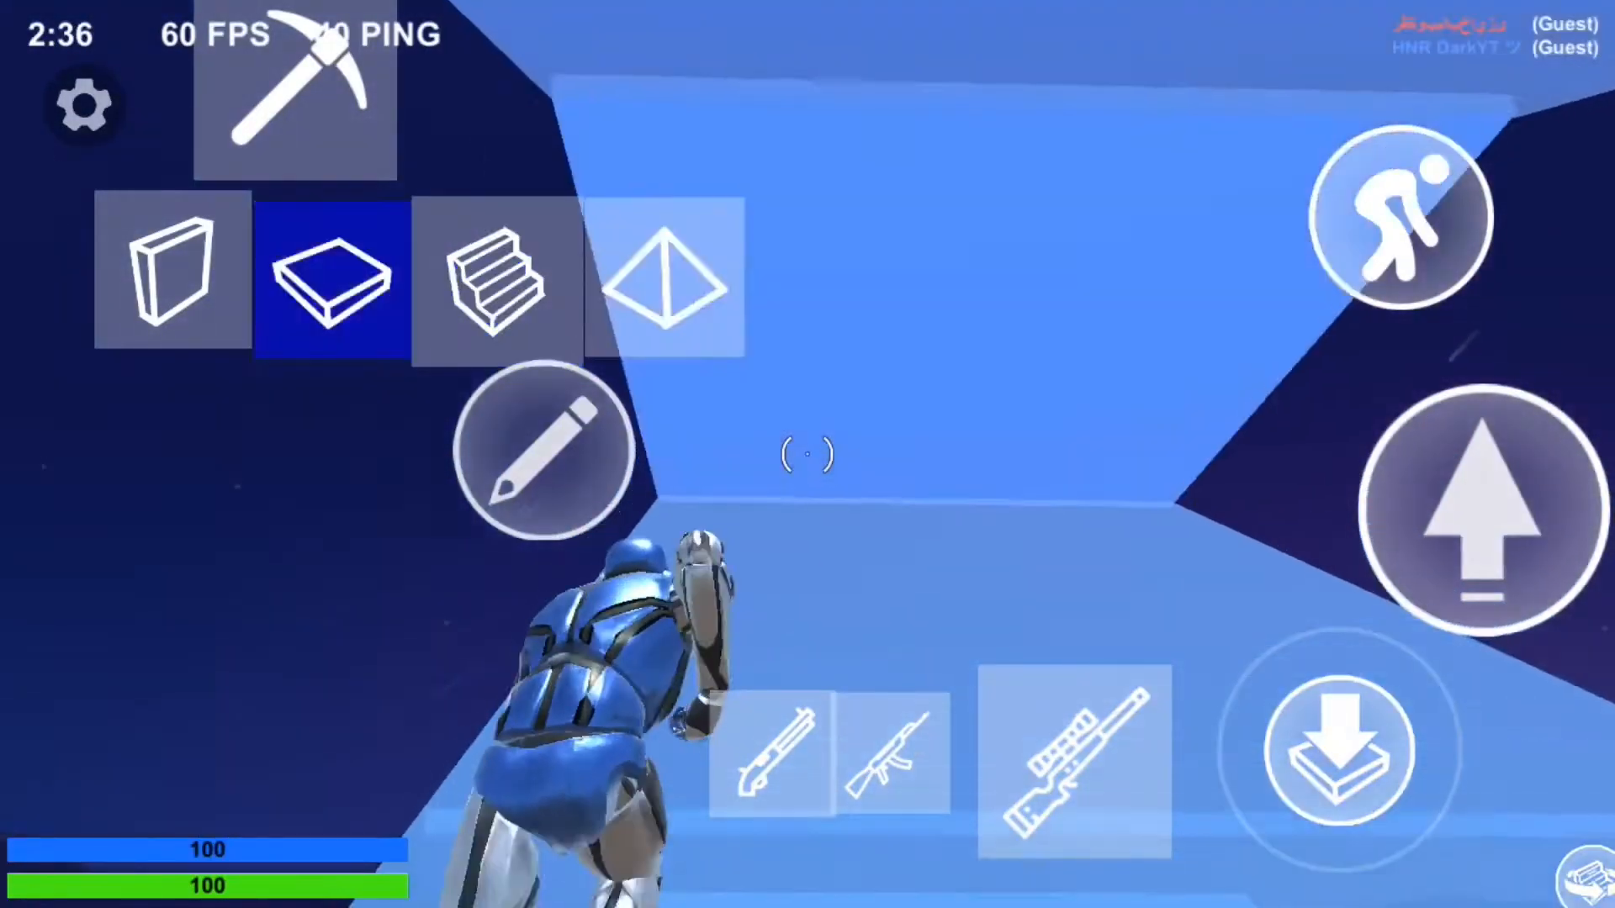
left_click(499, 281)
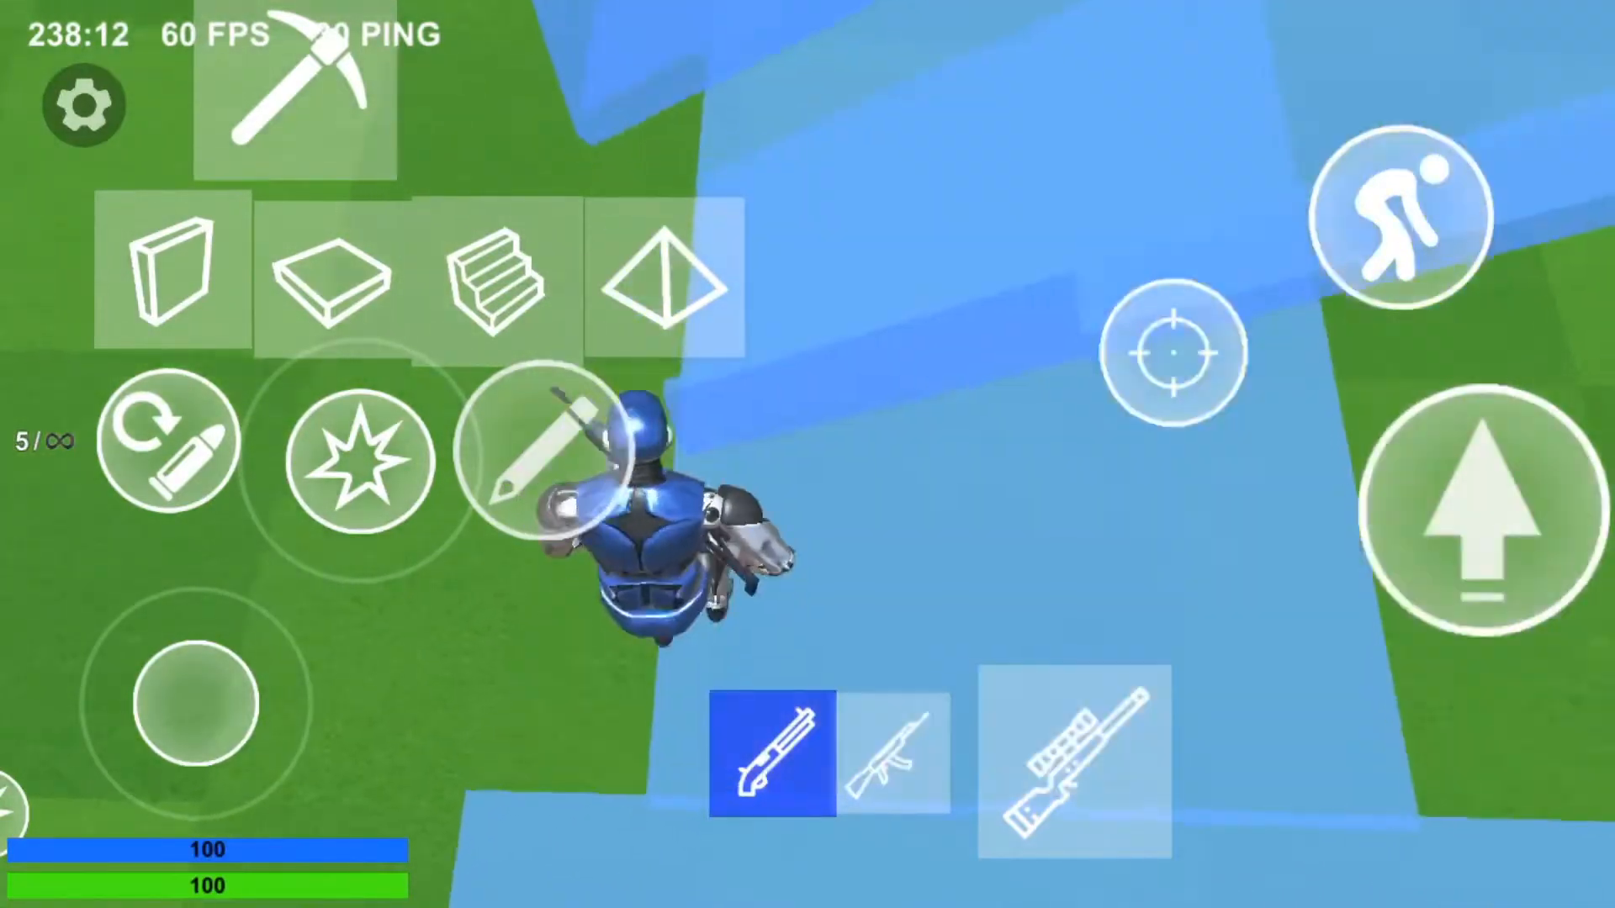
left_click(331, 279)
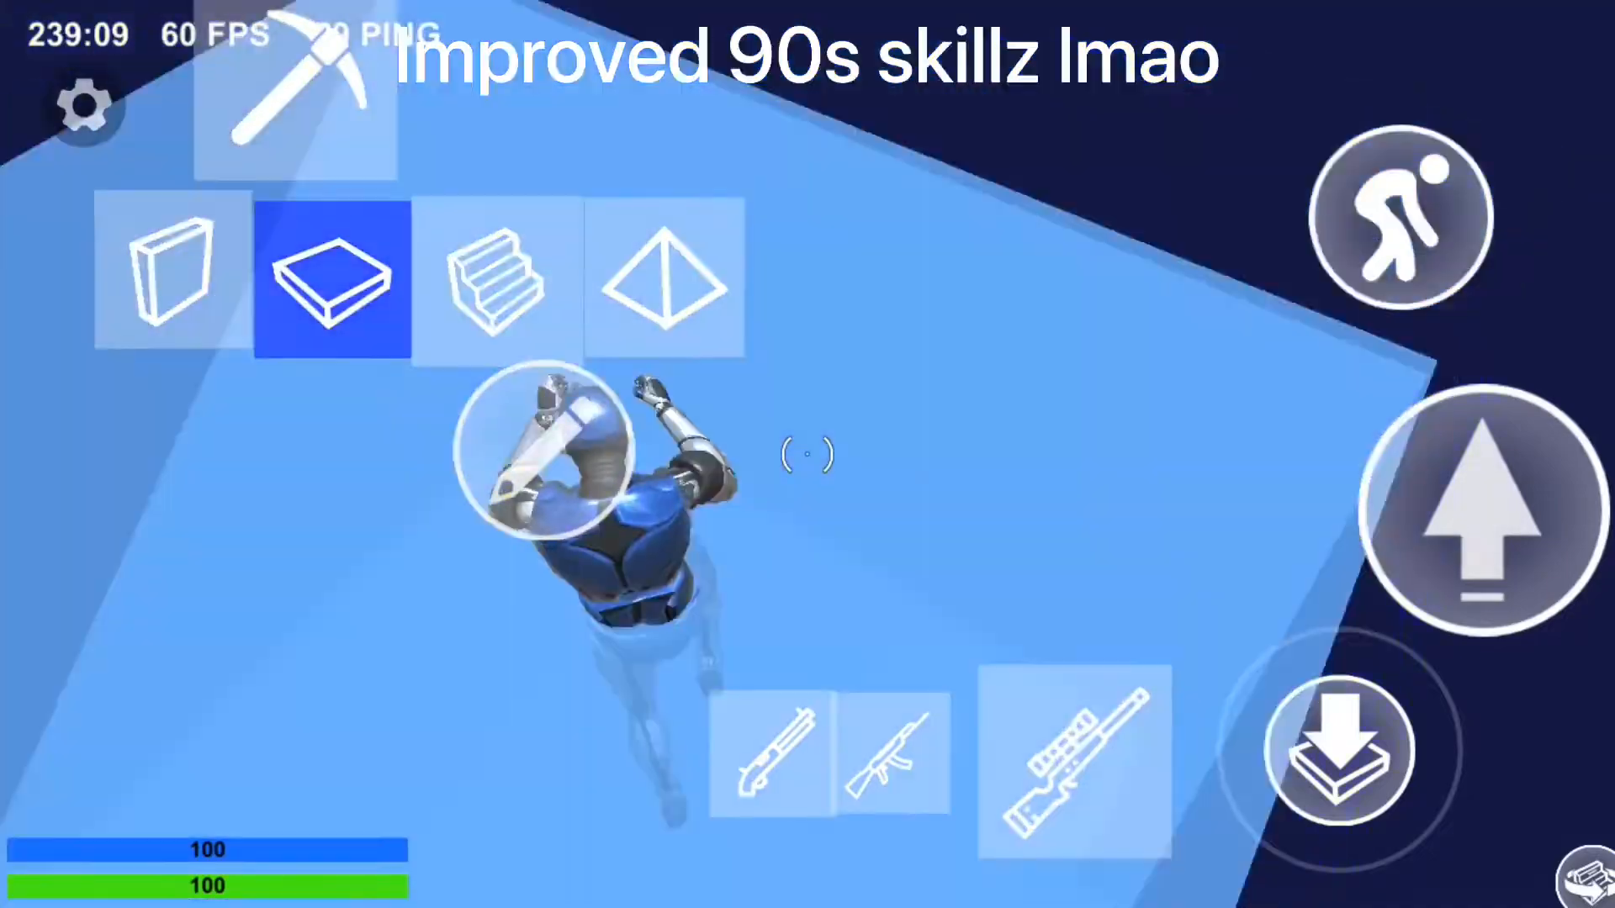
left_click(661, 278)
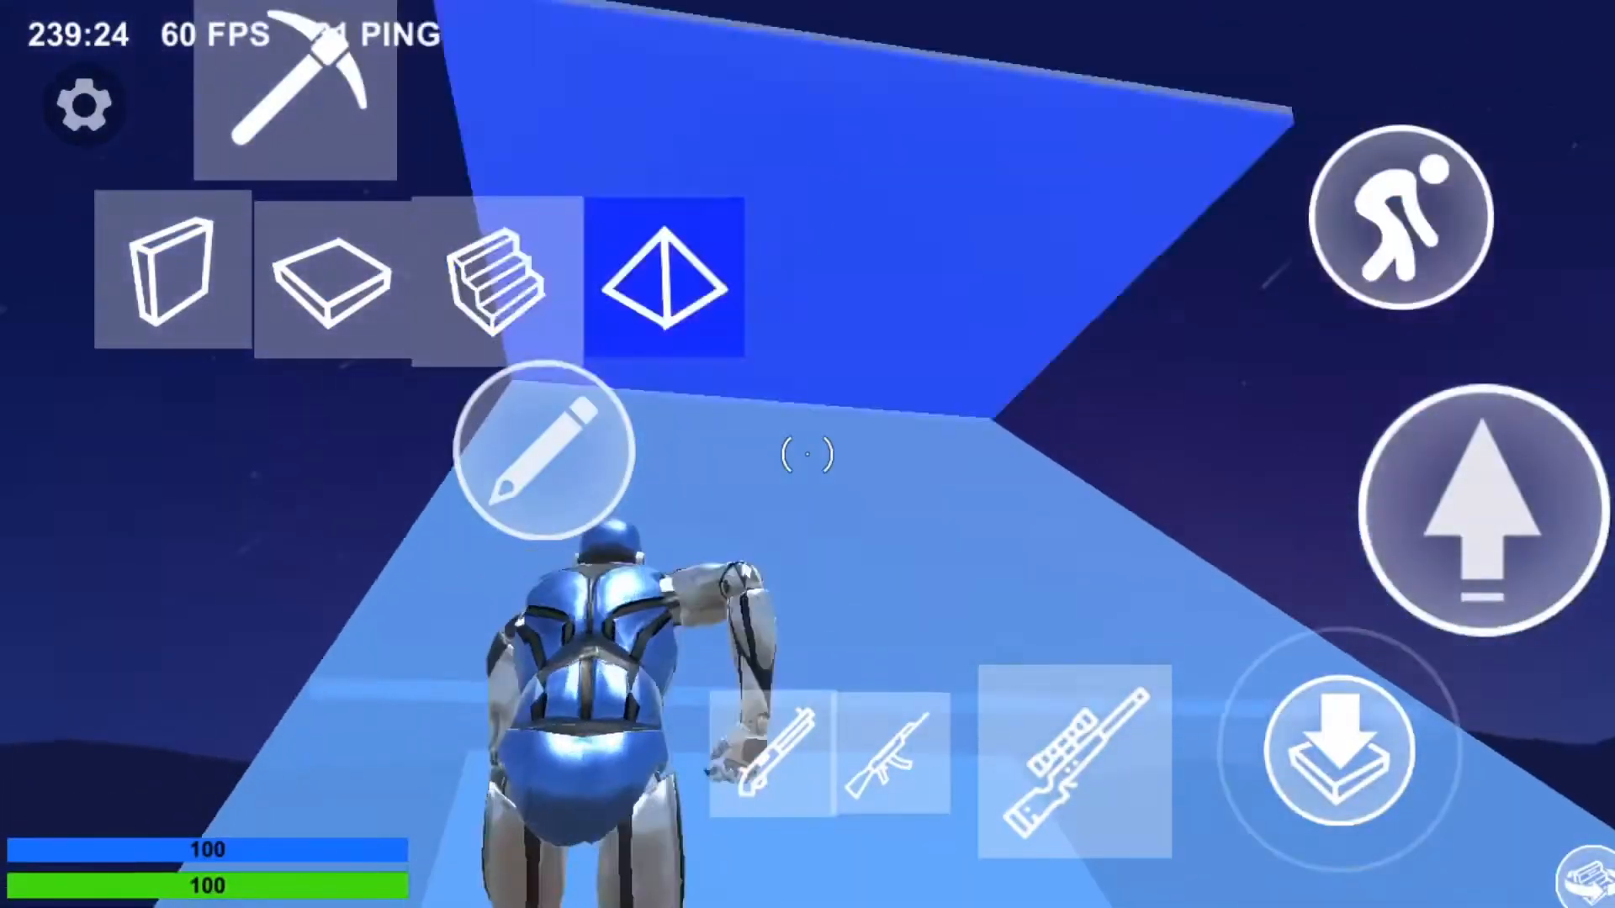
left_click(334, 278)
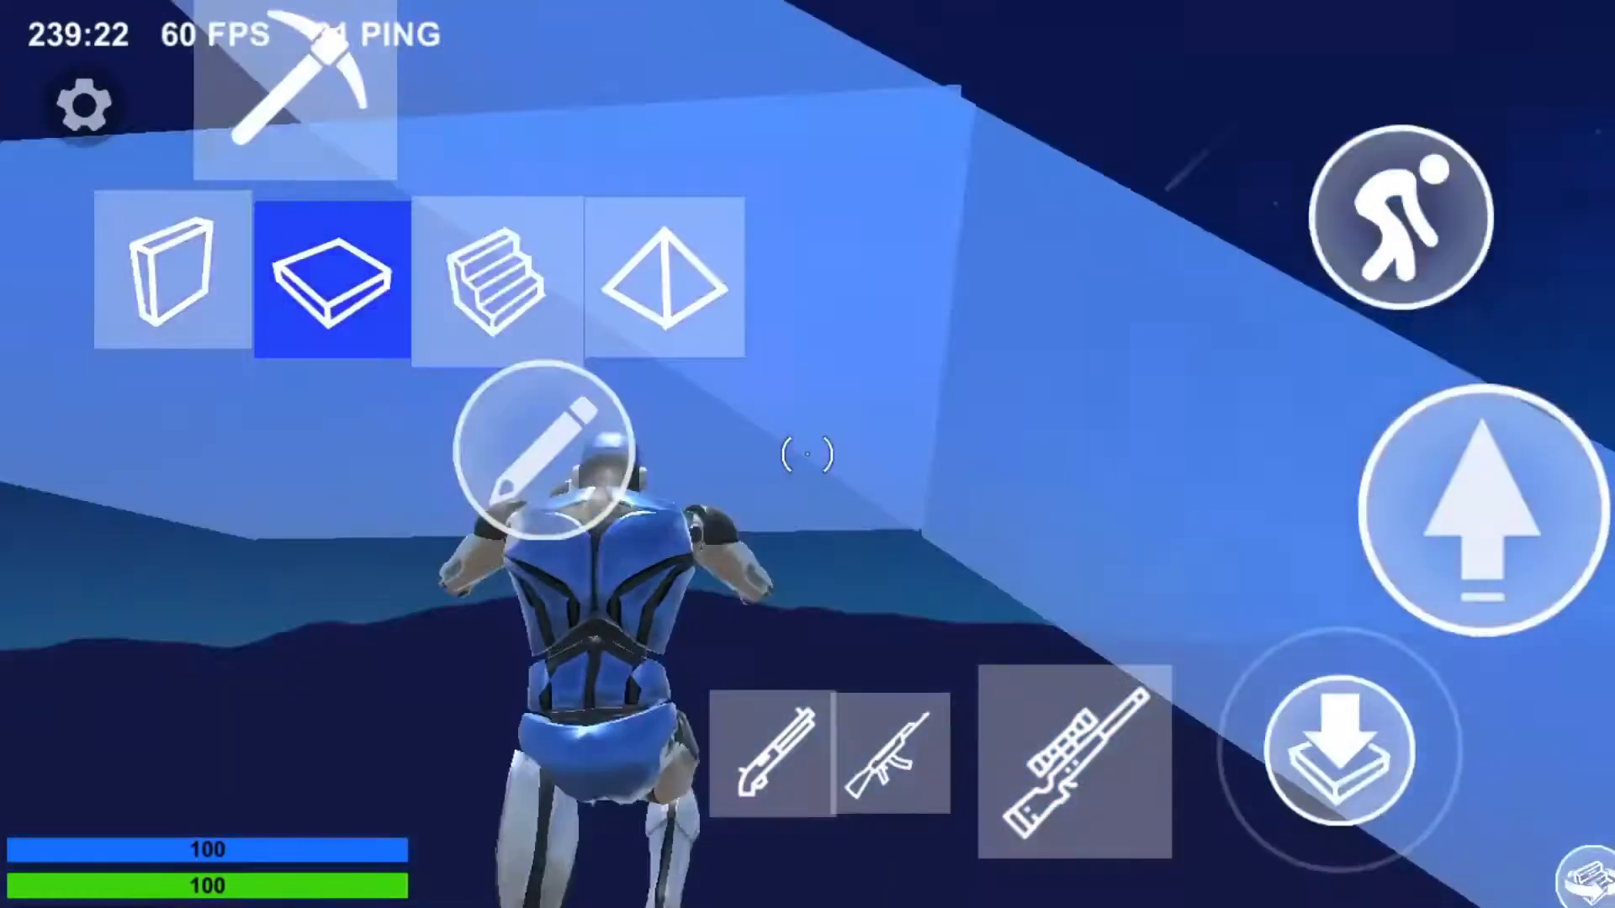
left_click(661, 280)
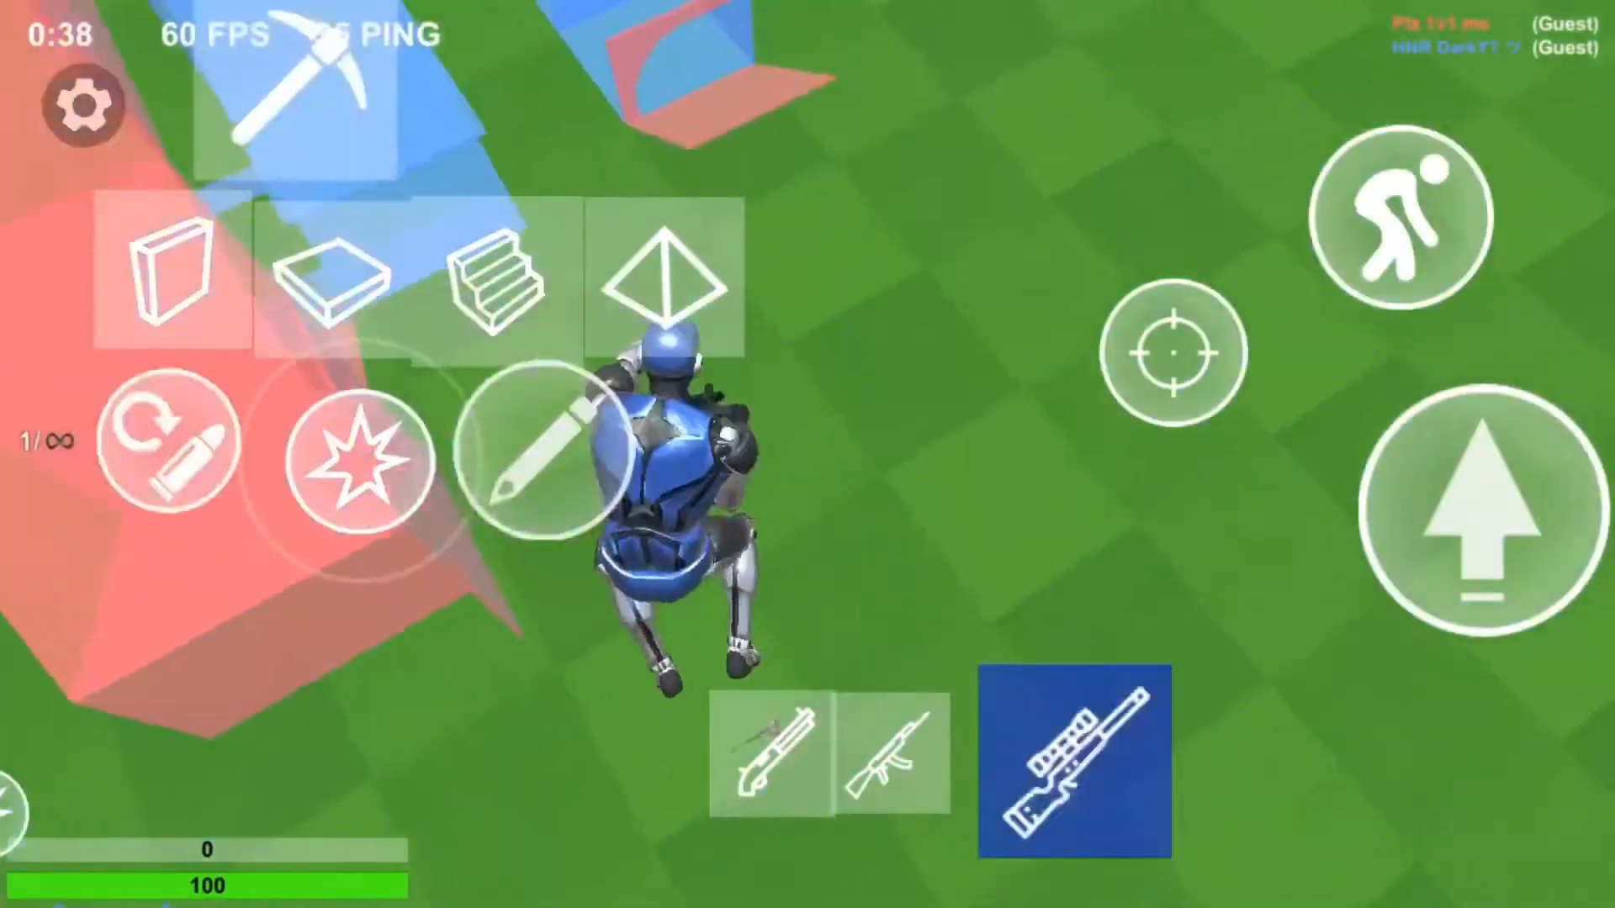
left_click(167, 274)
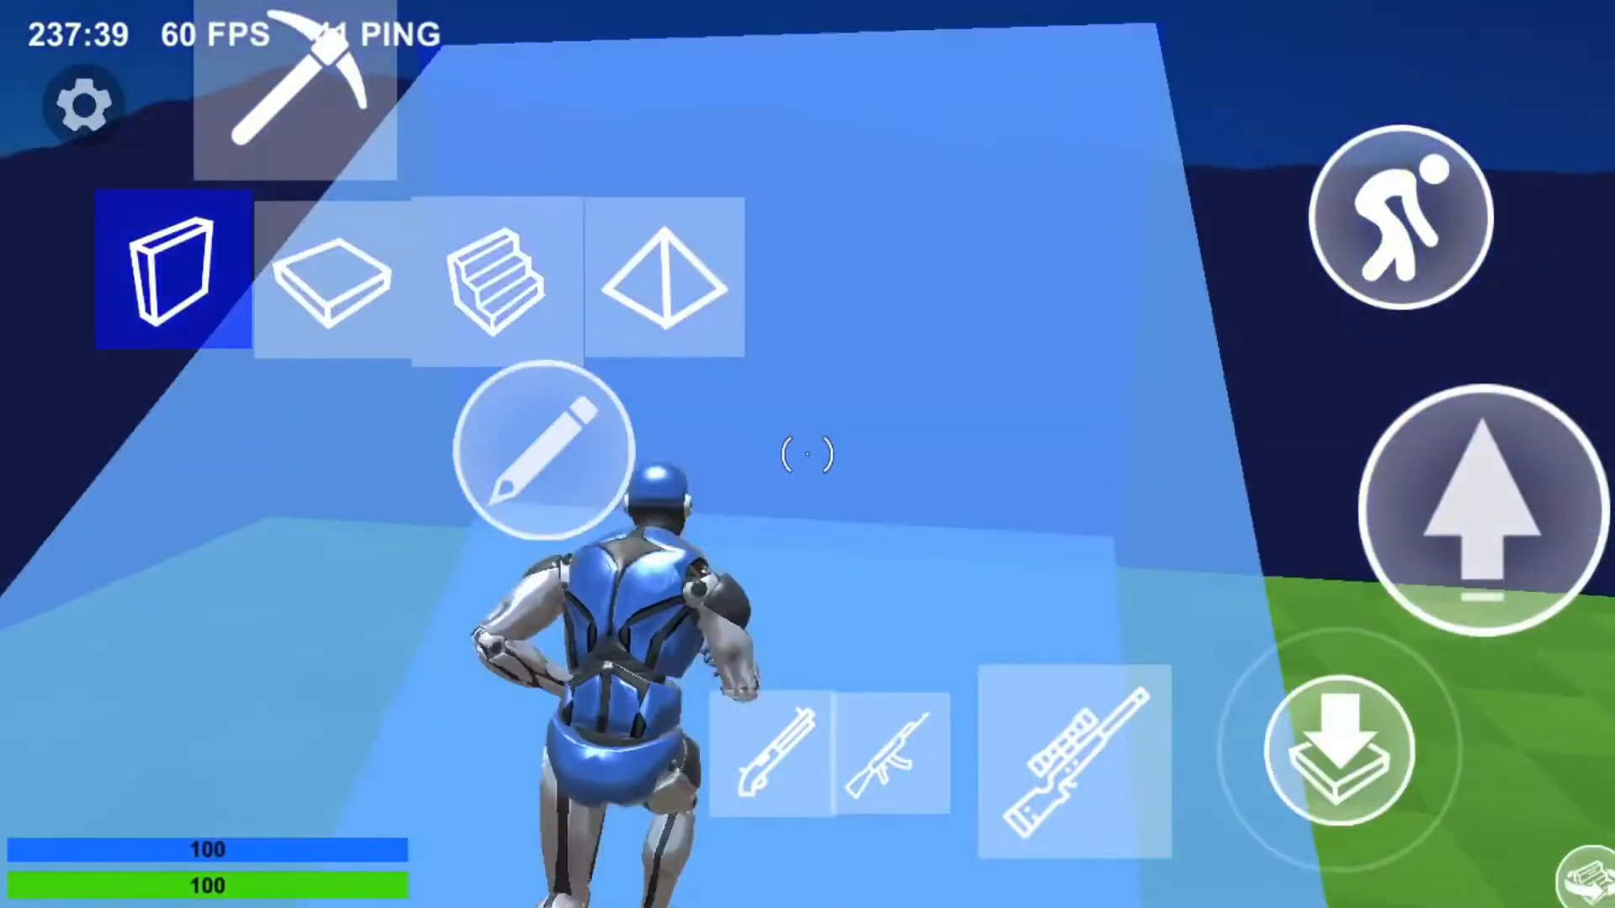
left_click(498, 280)
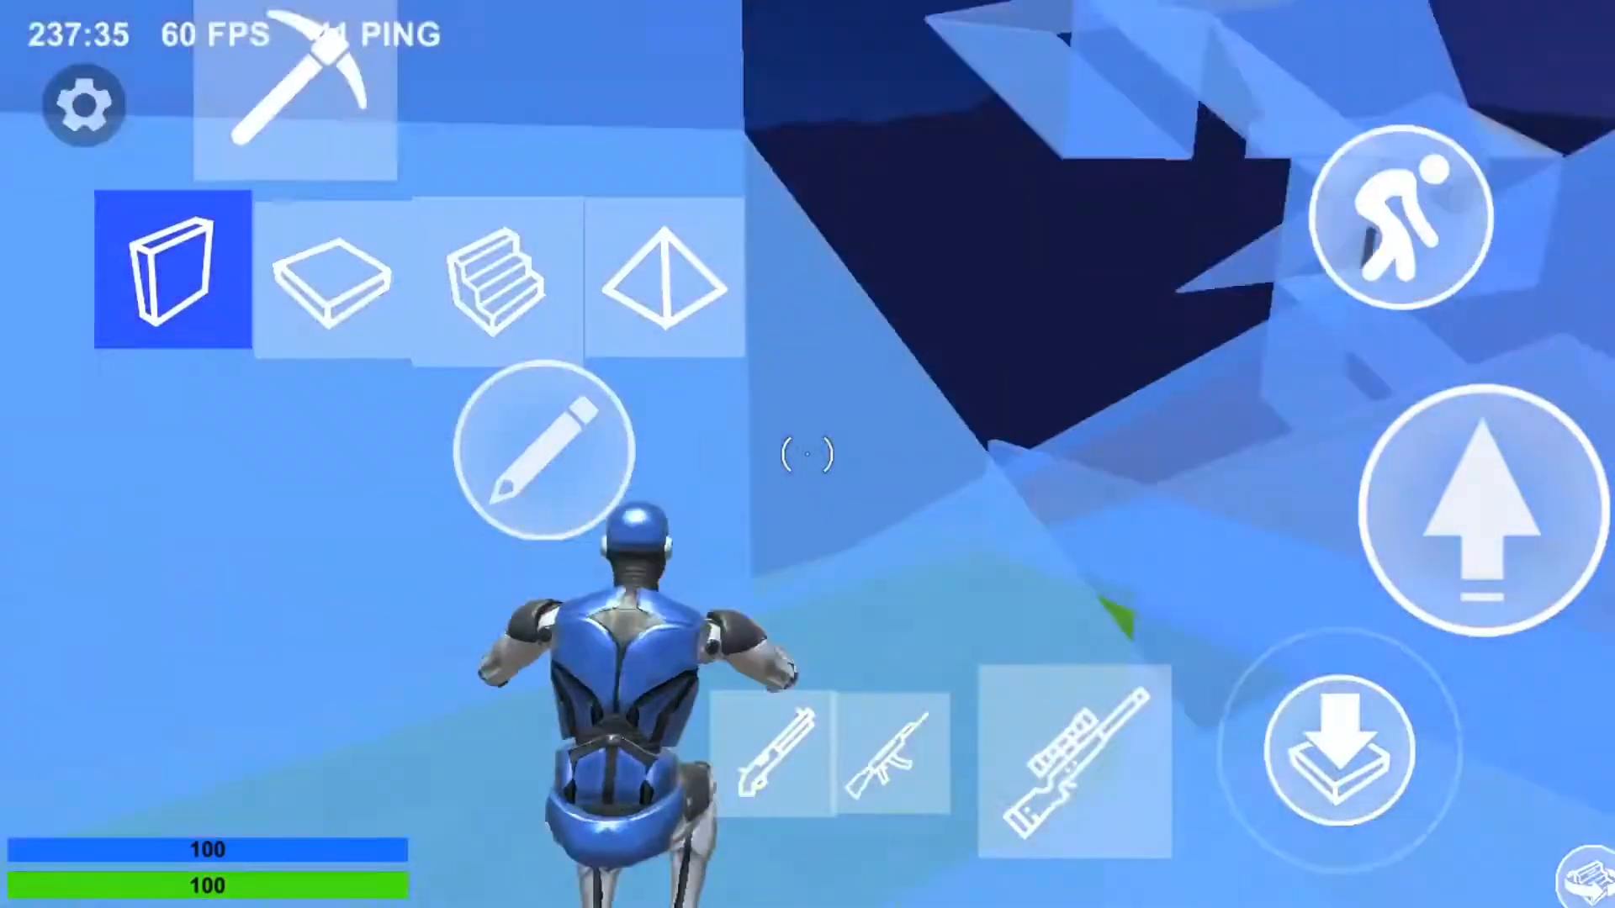
left_click(333, 278)
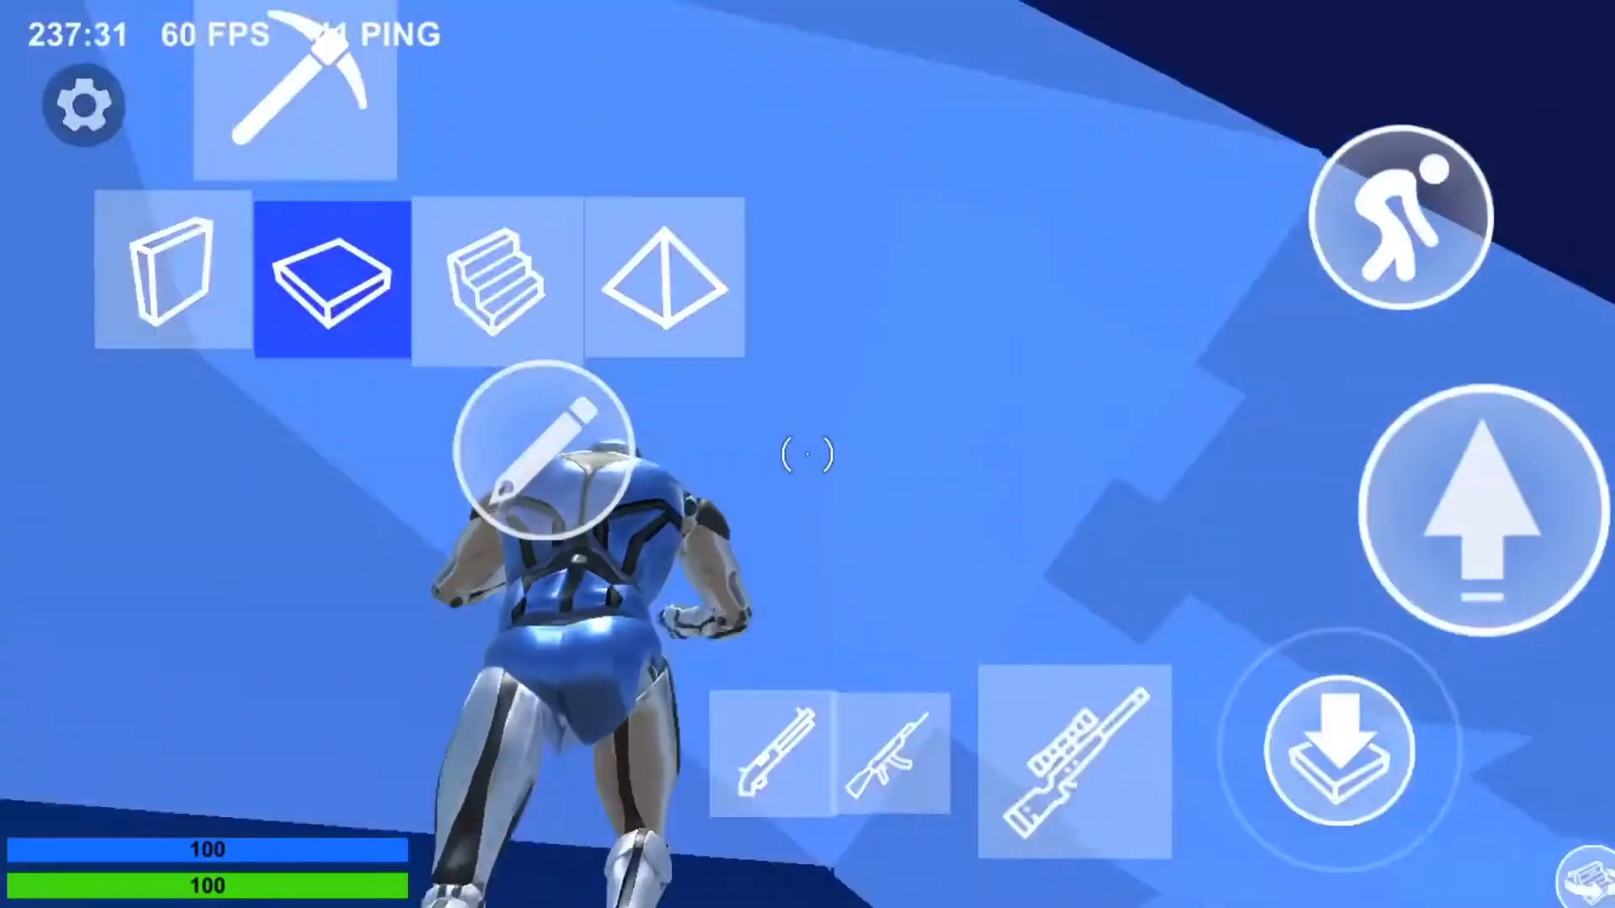
left_click(496, 281)
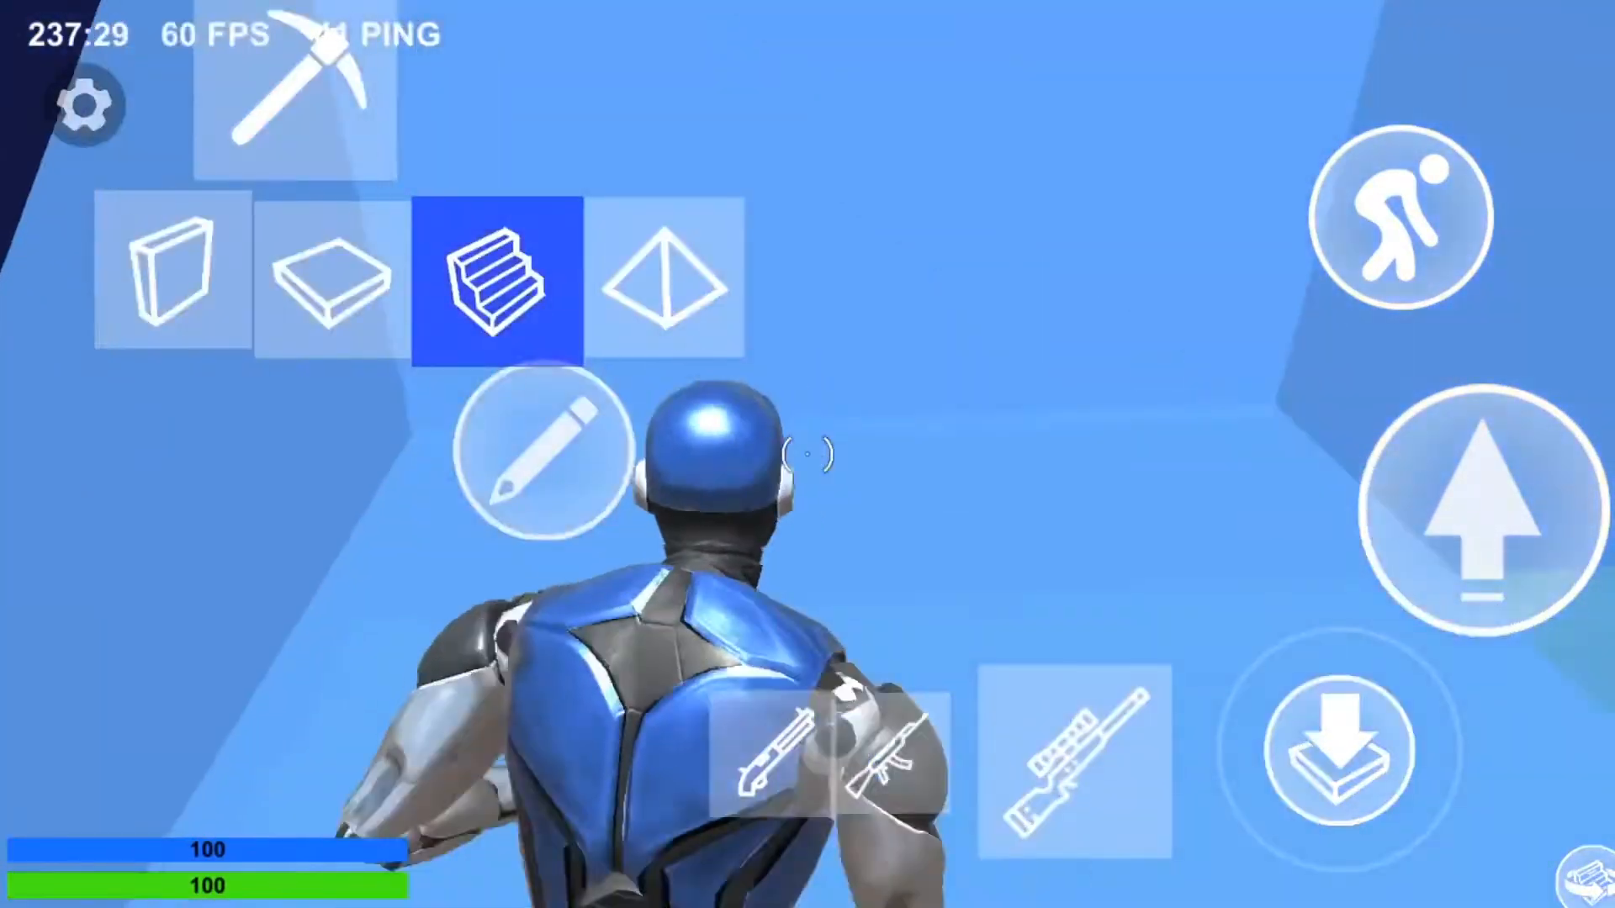
left_click(333, 280)
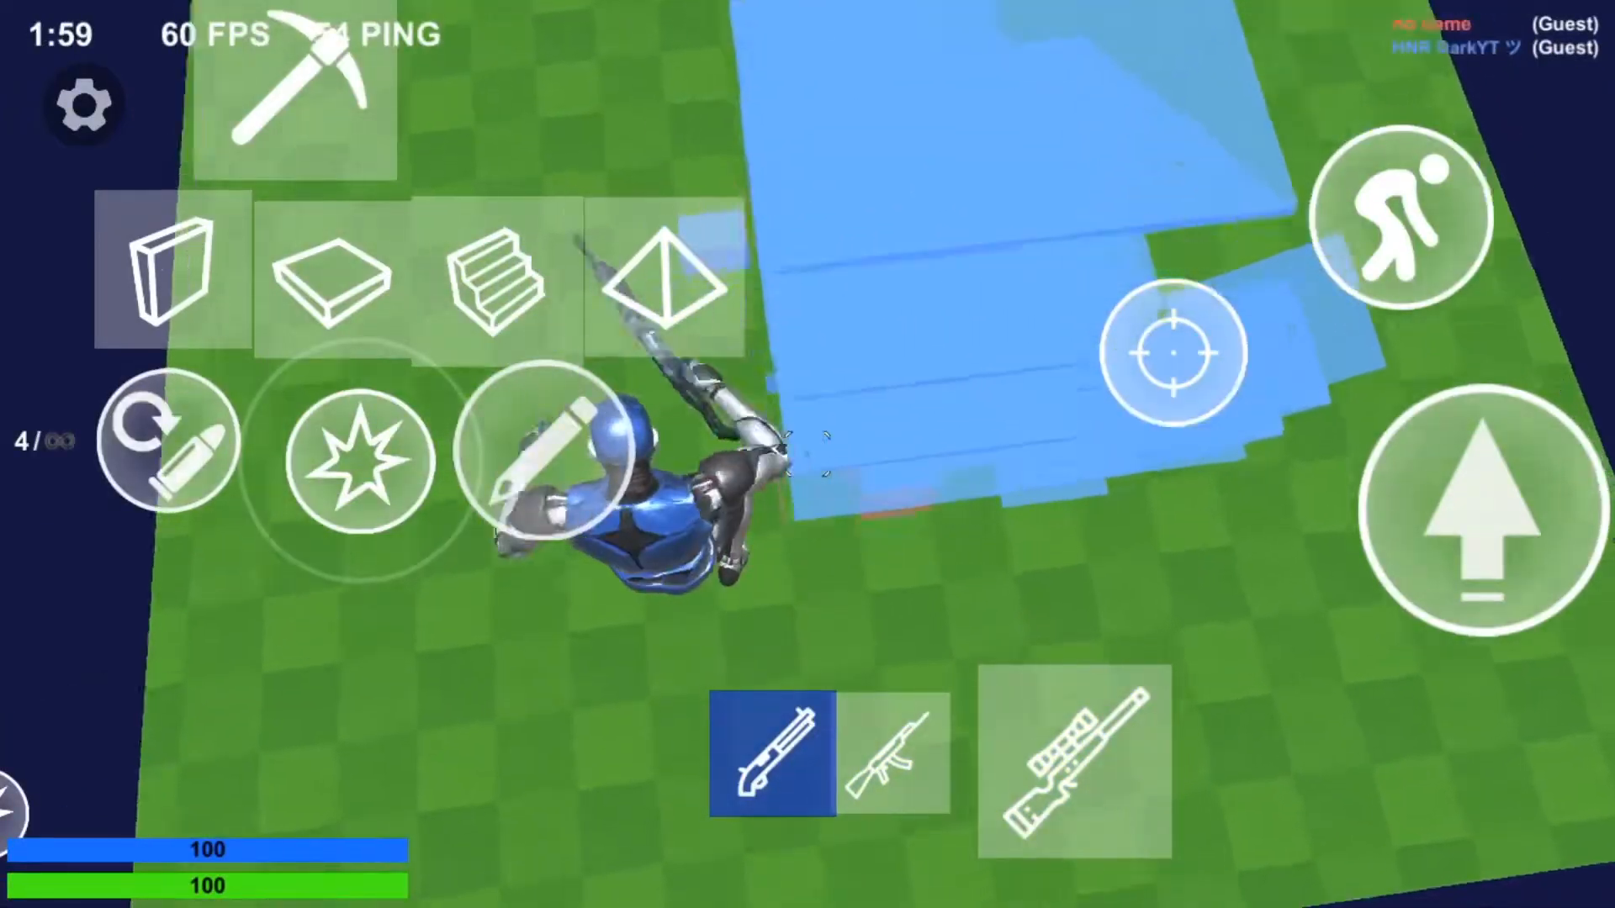
left_click(1073, 762)
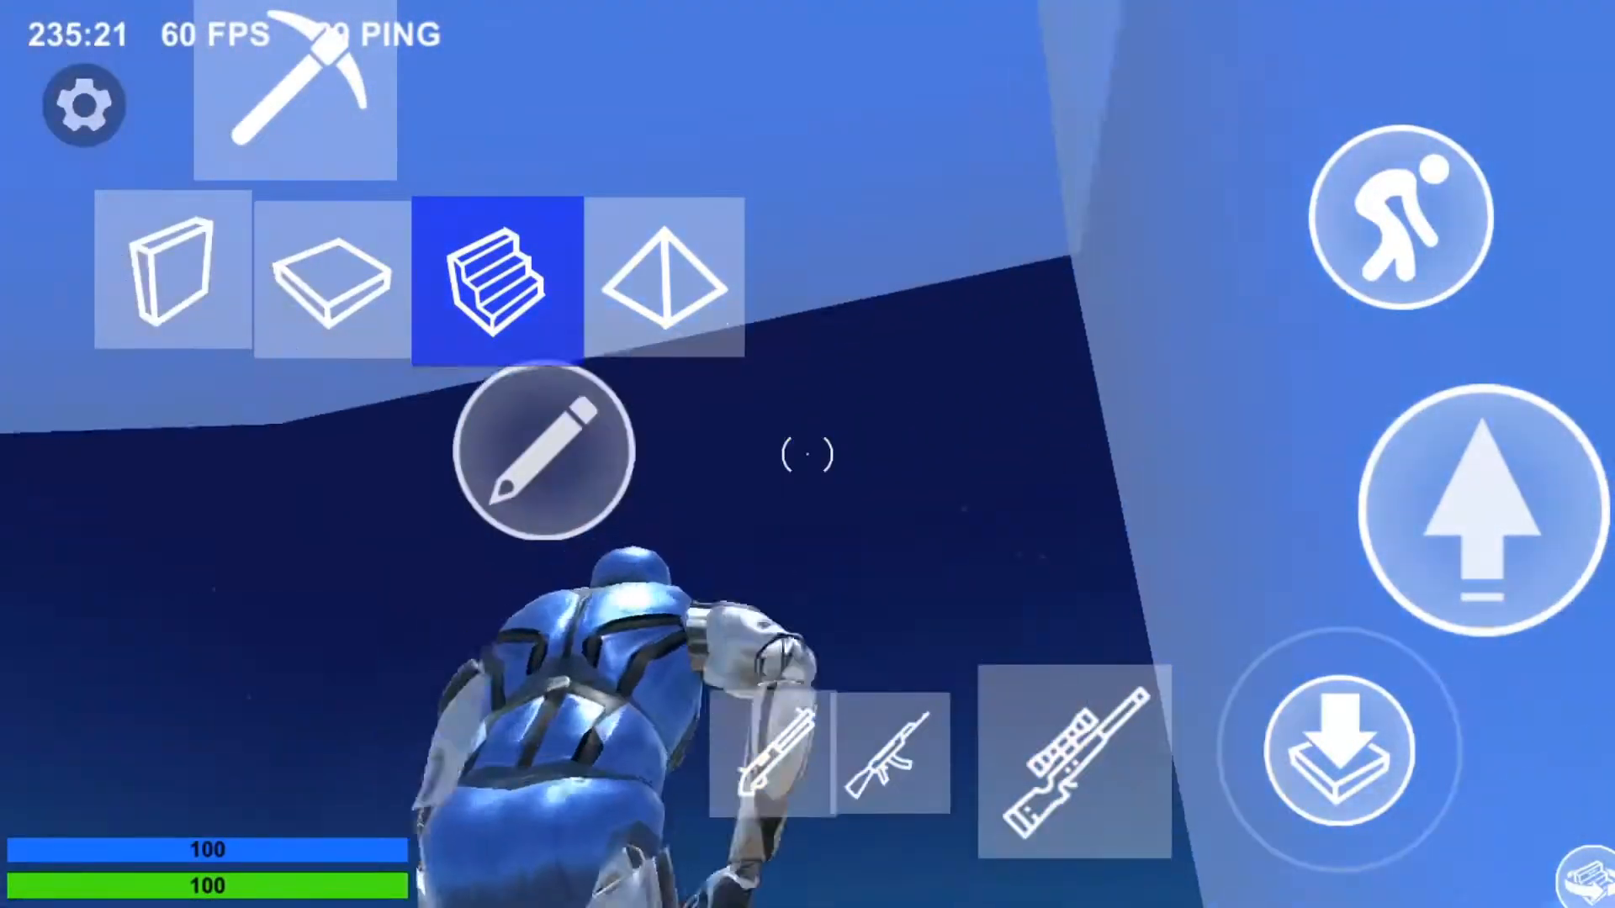
left_click(170, 275)
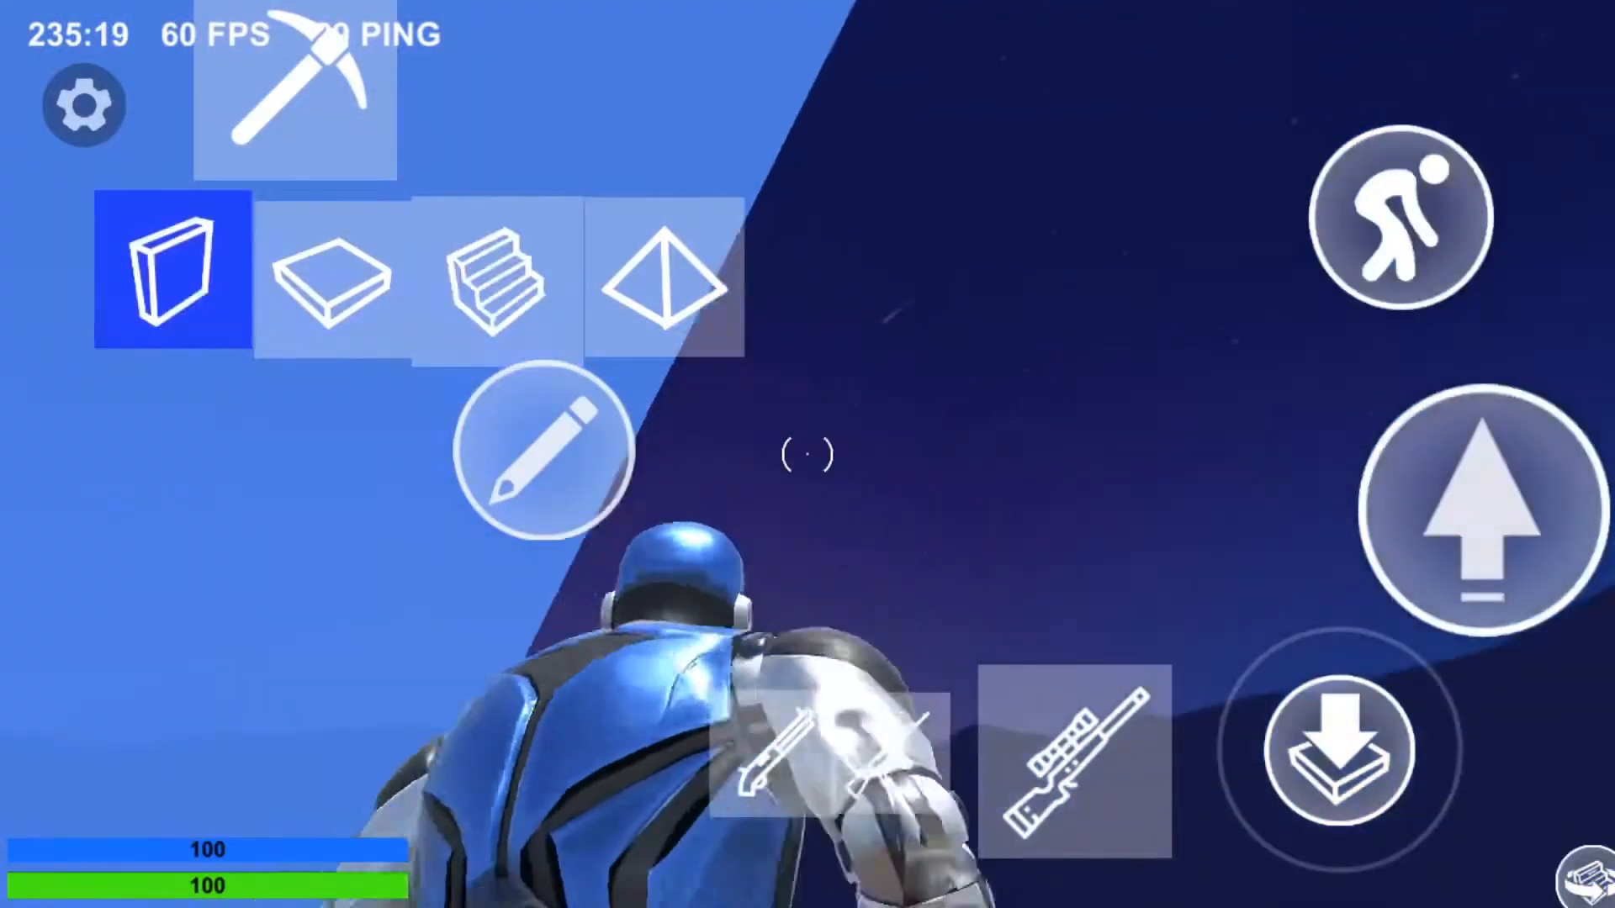
left_click(332, 276)
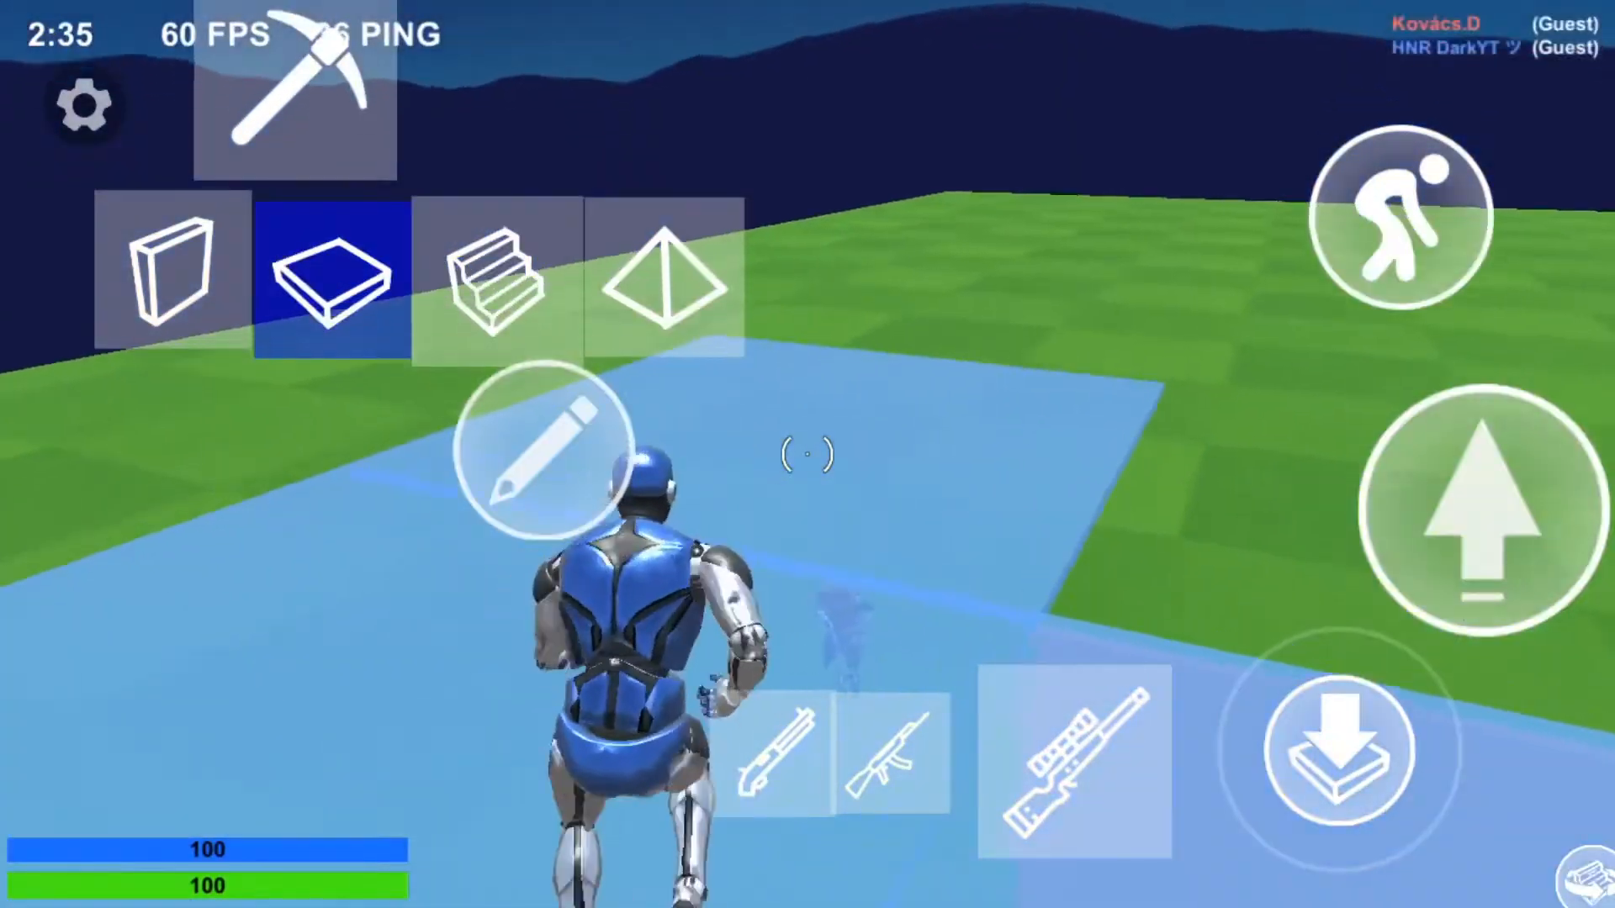
left_click(777, 752)
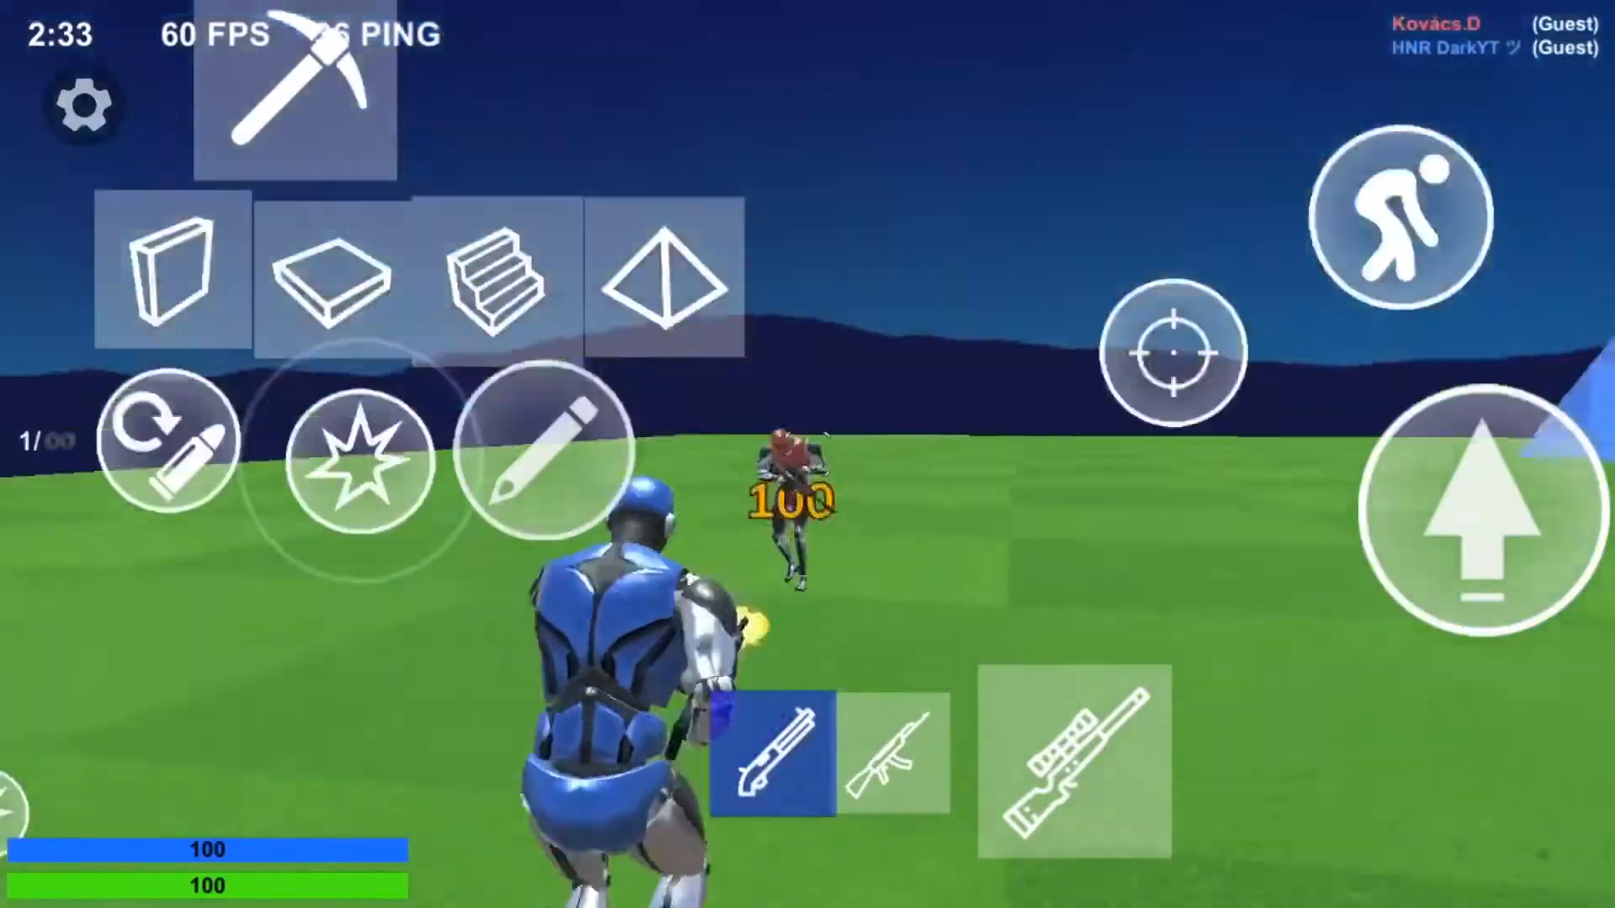